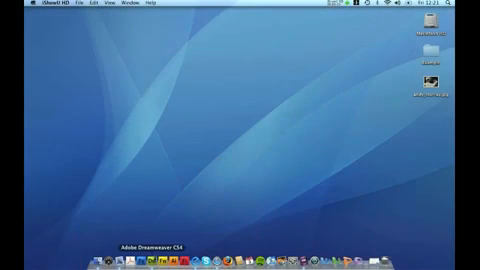
# - Launch Adobe Dreamweaver CS4 from the Dock
pyautogui.click(119, 262)
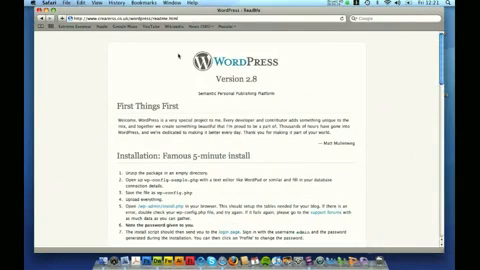
# - Enter the blog details and e-mail on install.php, then install WordPress
pyautogui.scroll(-3)
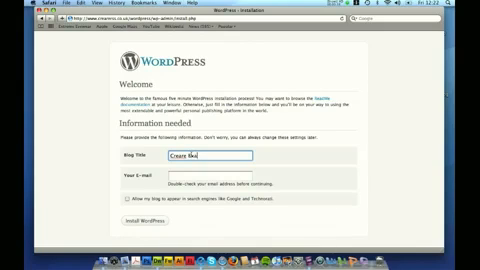
pyautogui.write('Jame')
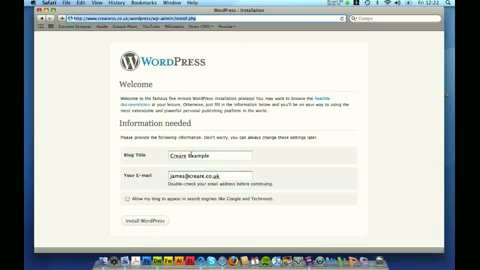
pyautogui.click(118, 202)
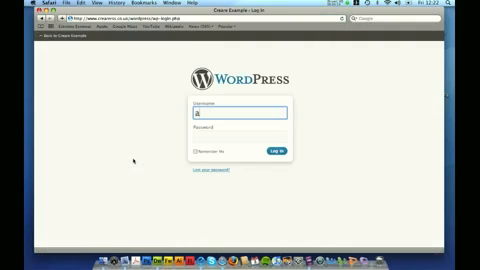
# - Enter 'admin' as the username on the Log In page
pyautogui.write('admin')
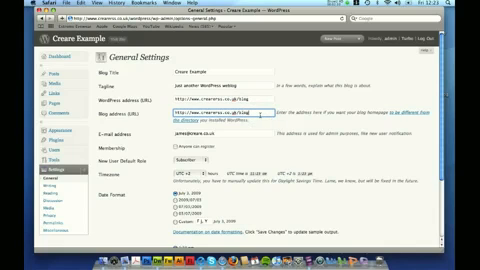
# - Scroll down the General Settings page to reach Save Changes
pyautogui.scroll(-3)
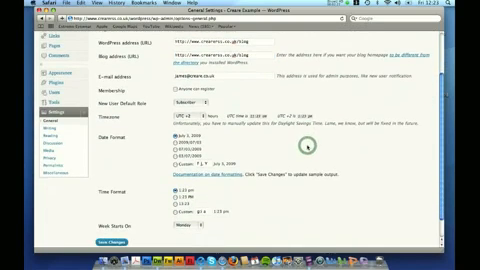
pyautogui.scroll(-3)
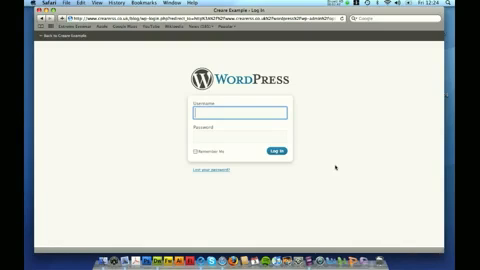
# - Log in as admin and scroll the /blog homepage showing 'Hello world!'
pyautogui.write('admin')
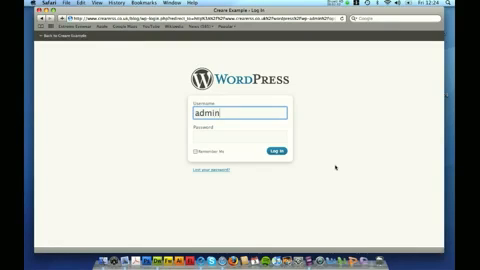
pyautogui.write('password')
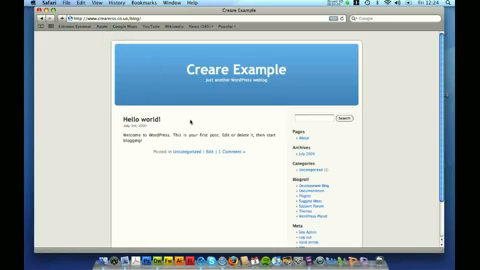
pyautogui.scroll(-3)
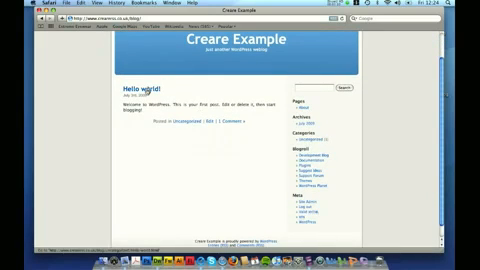